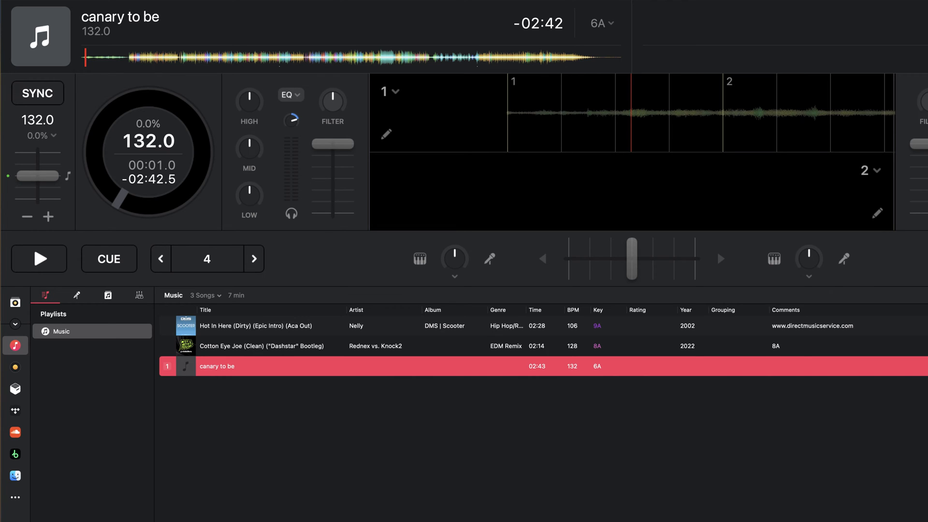
mouse_move(238, 132)
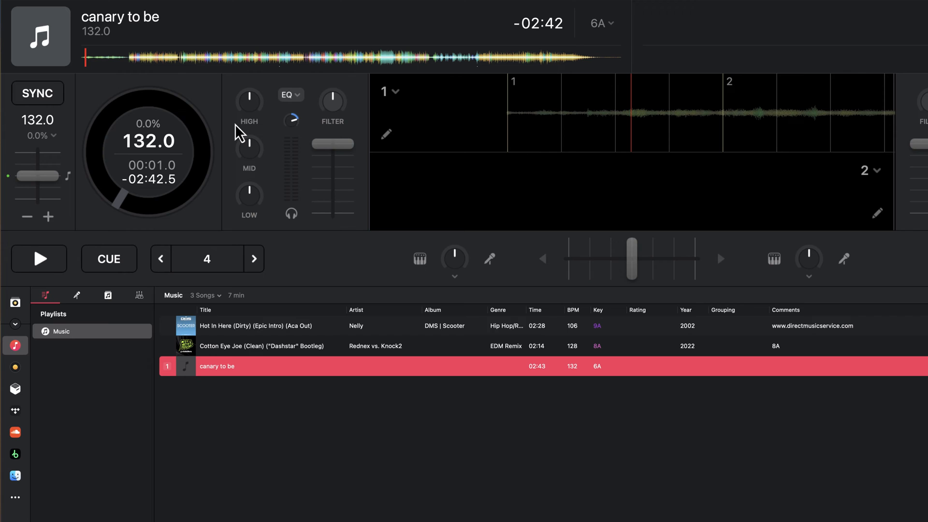
mouse_move(121, 70)
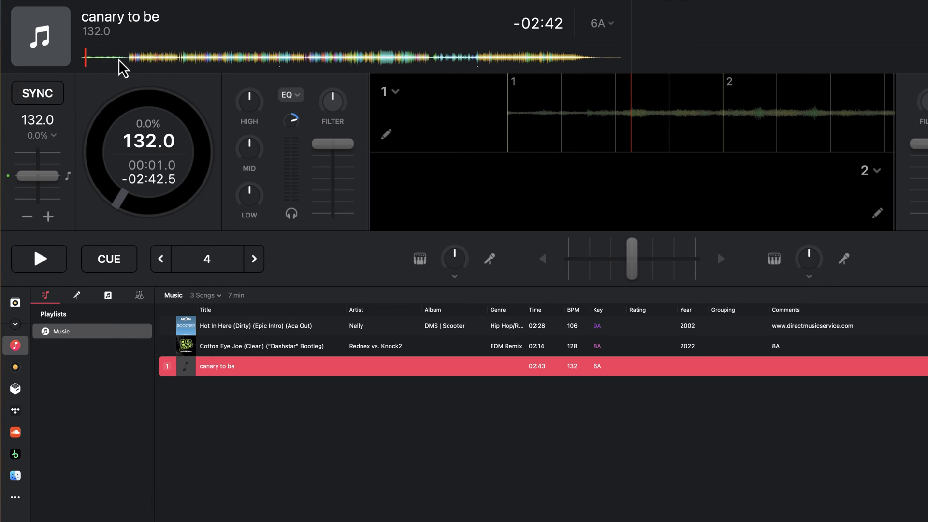
mouse_move(797, 378)
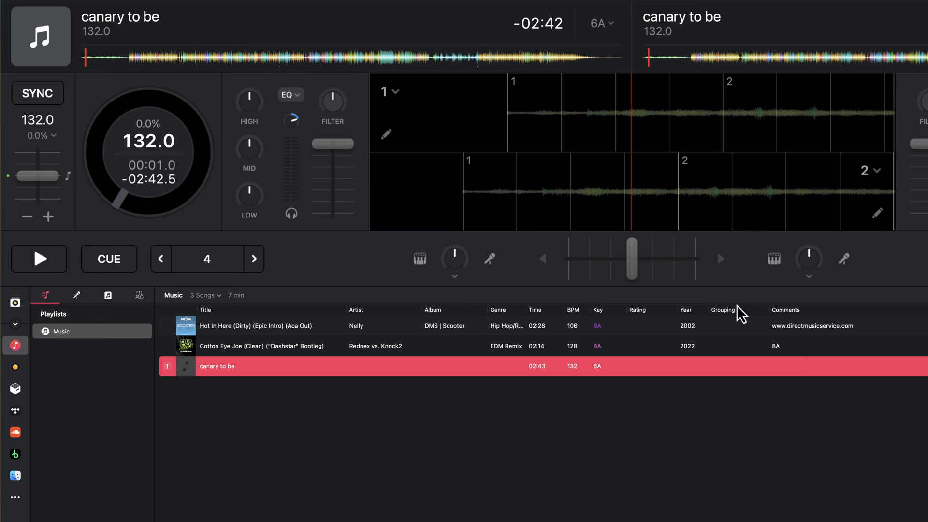
mouse_move(310, 111)
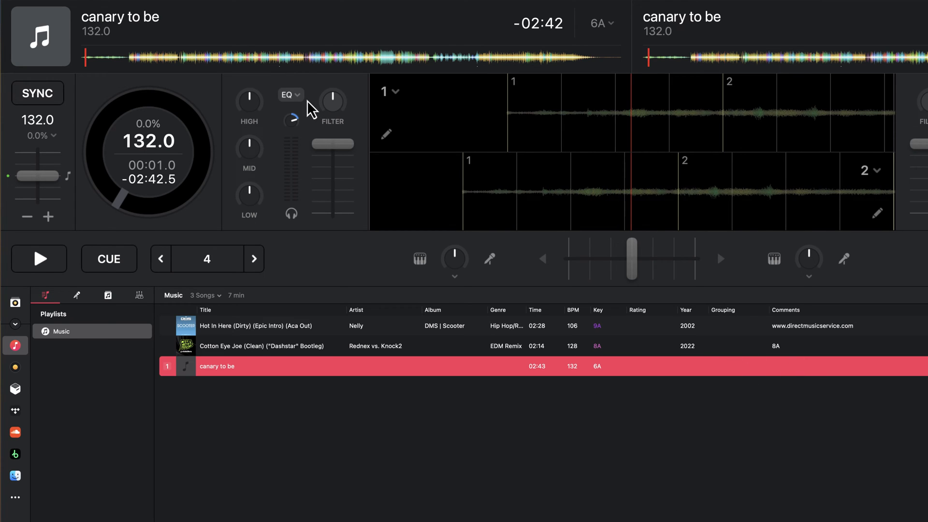
mouse_move(212, 42)
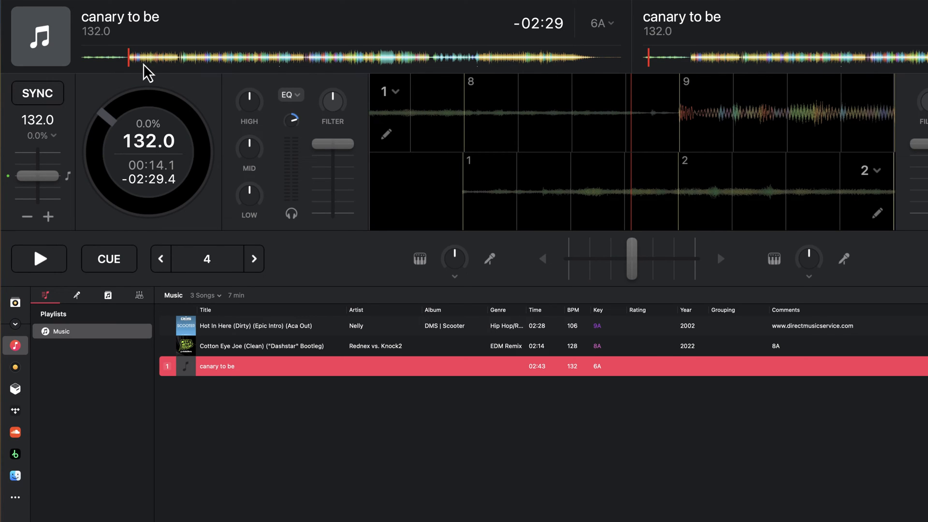
mouse_move(85, 103)
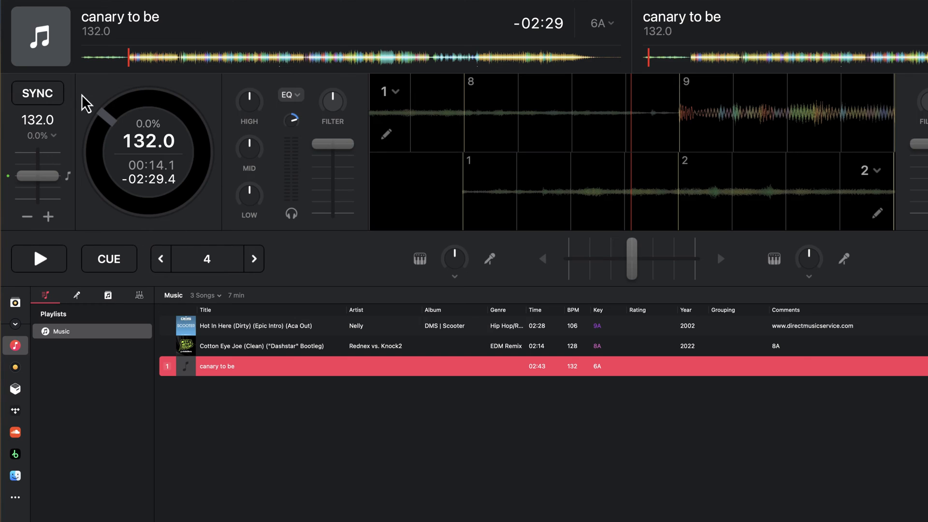
mouse_move(161, 90)
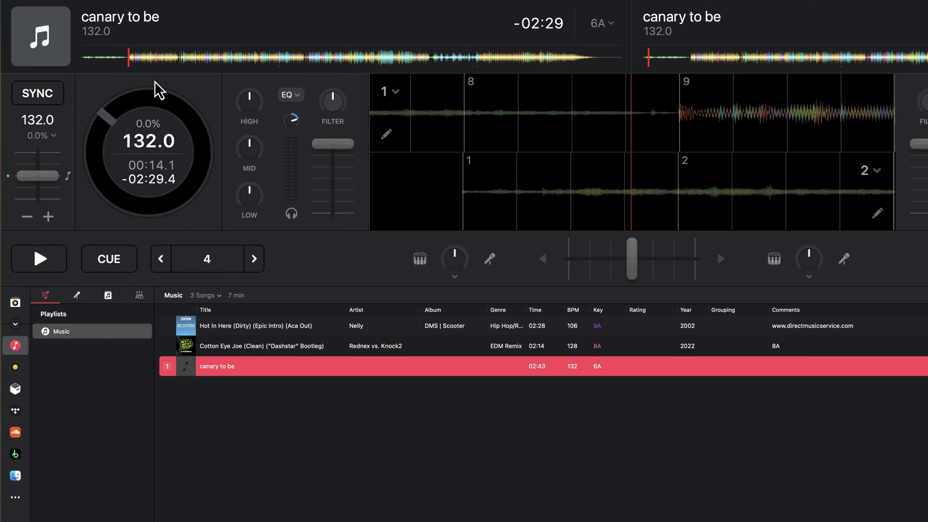
mouse_move(75, 216)
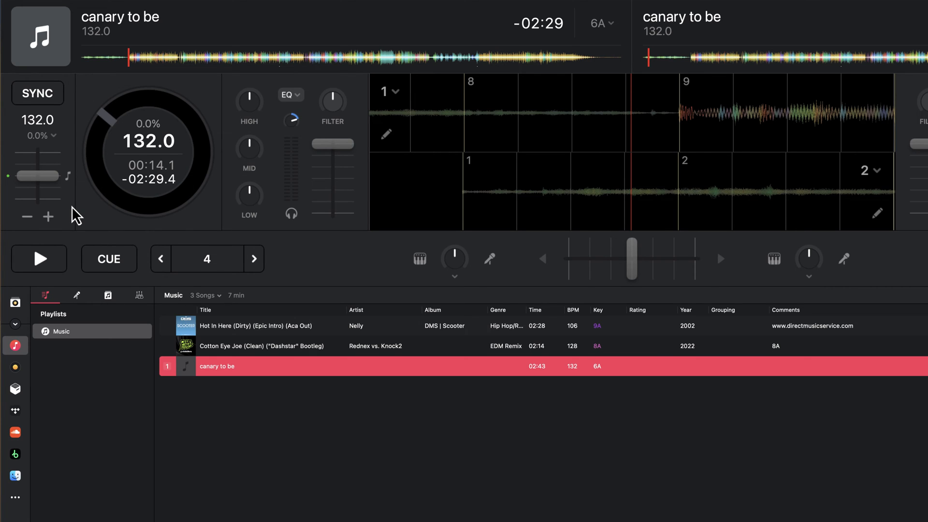
mouse_move(67, 130)
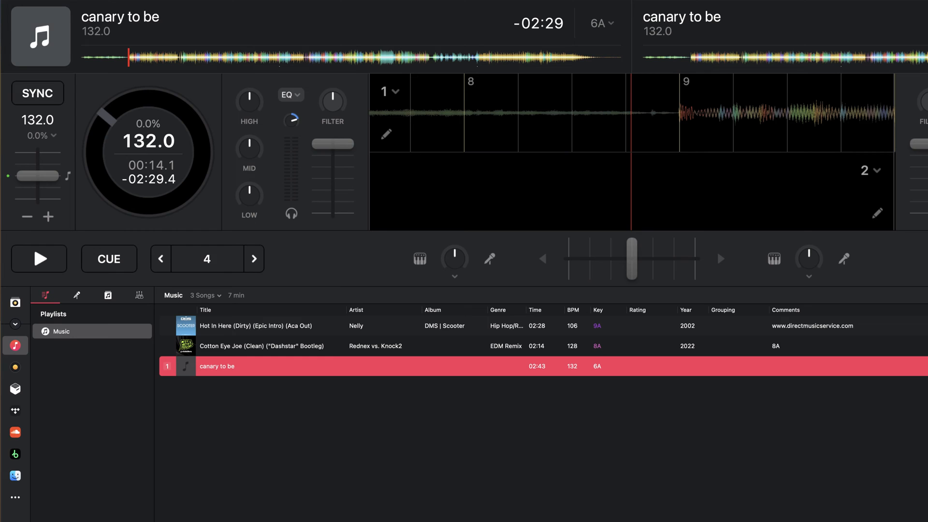
mouse_move(514, 219)
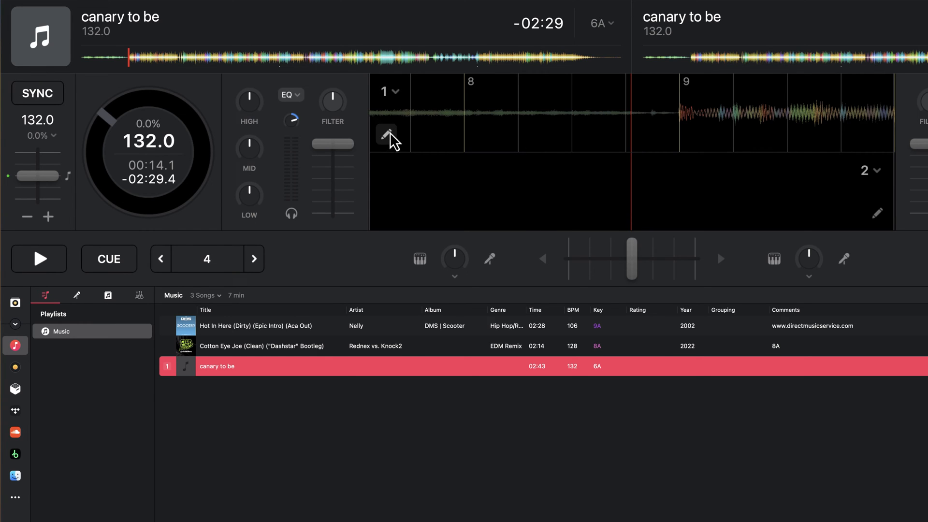
Bring up the Downbeat/Grid popover from the pencil icon on Deck 1's waveform.
click(386, 132)
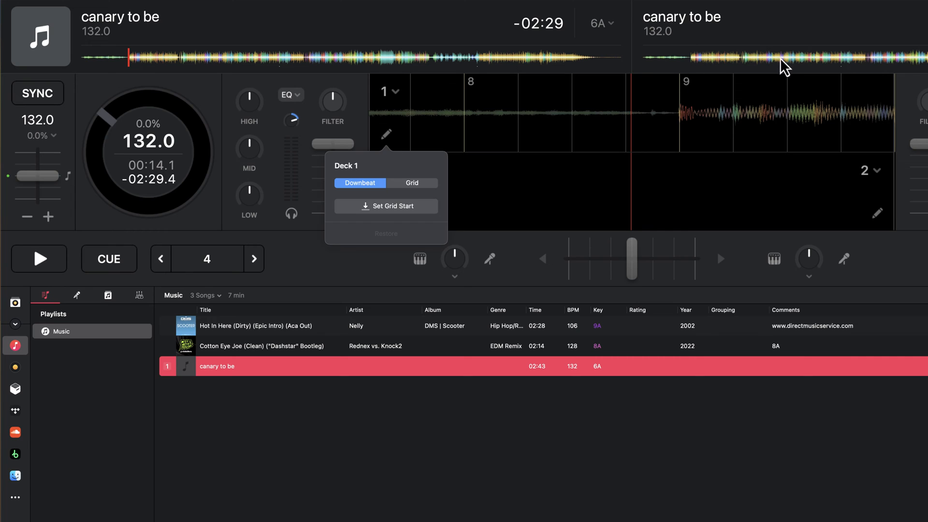
click(385, 133)
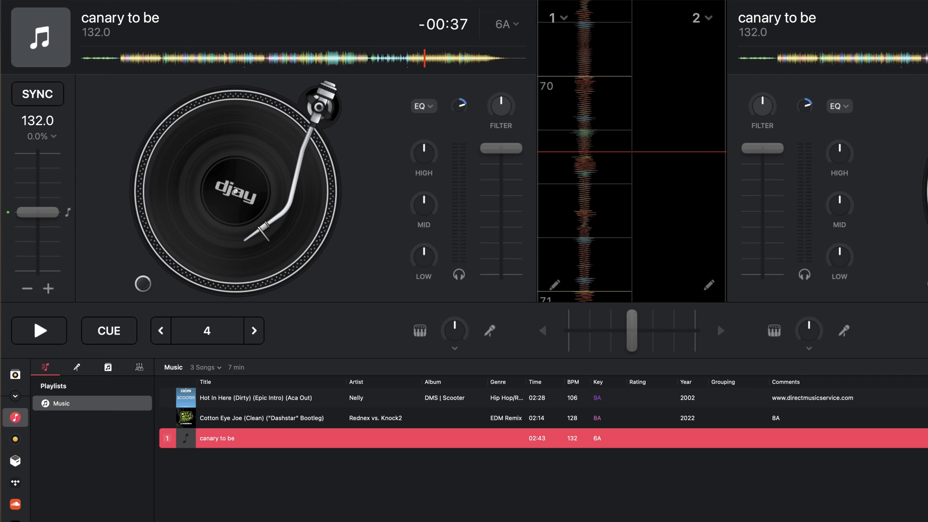
Return canary to be to its start, play it, and pause at bar 9.
click(554, 285)
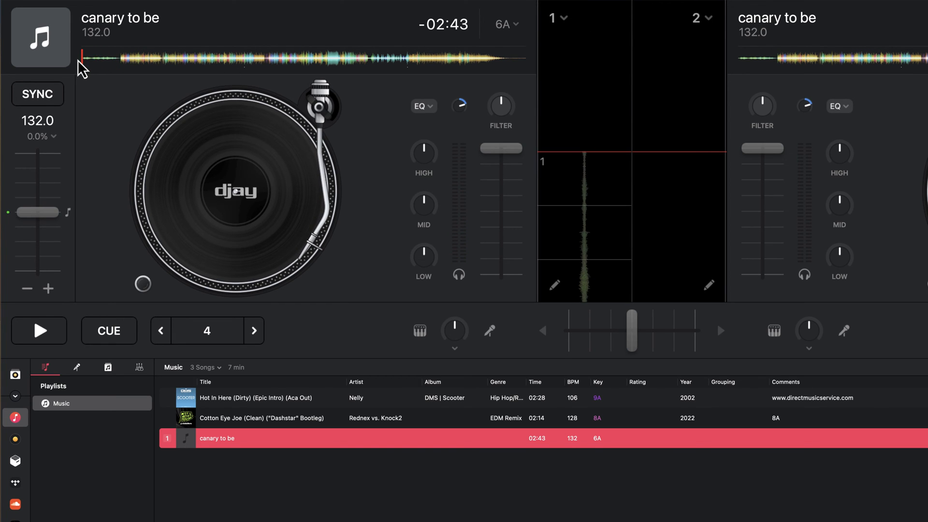
click(39, 330)
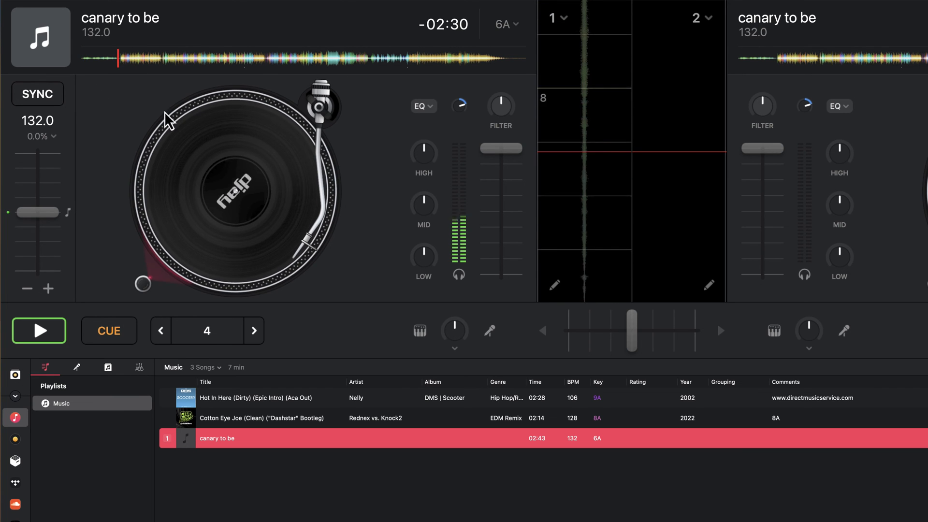
click(38, 330)
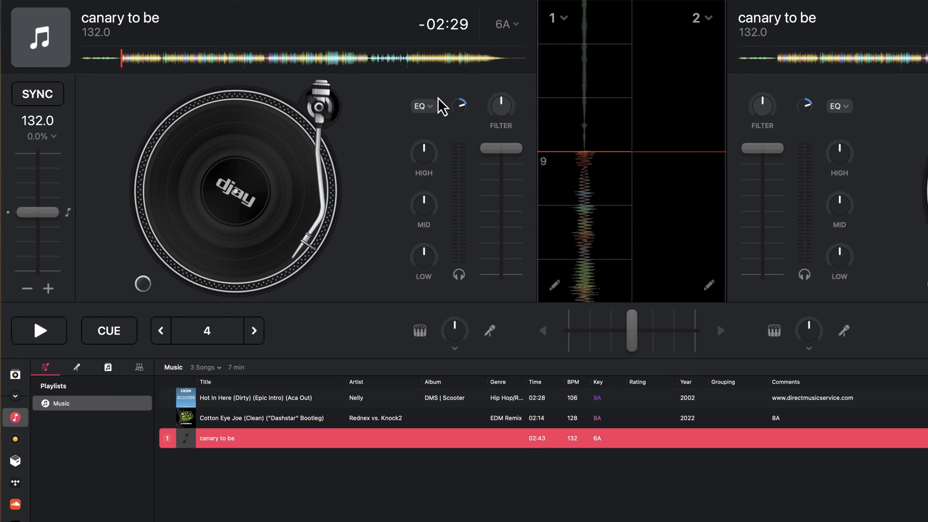
mouse_move(567, 172)
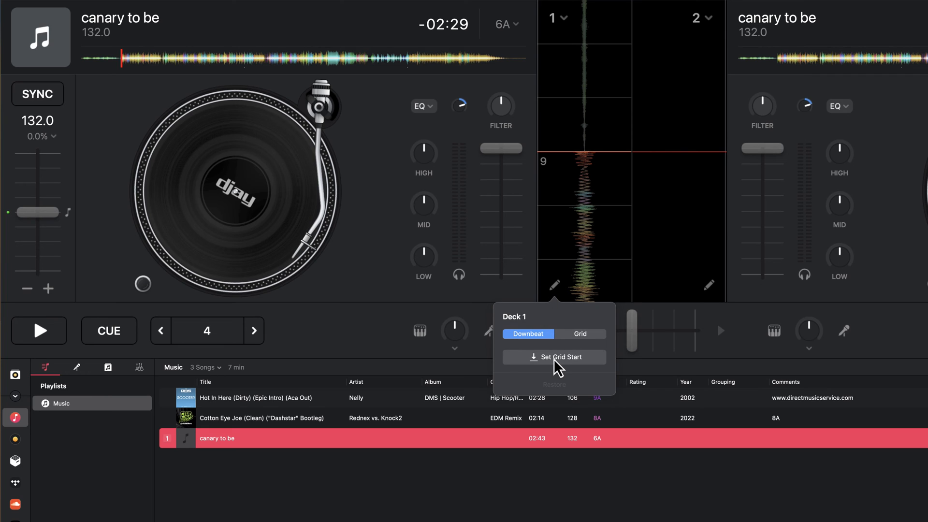
mouse_move(596, 343)
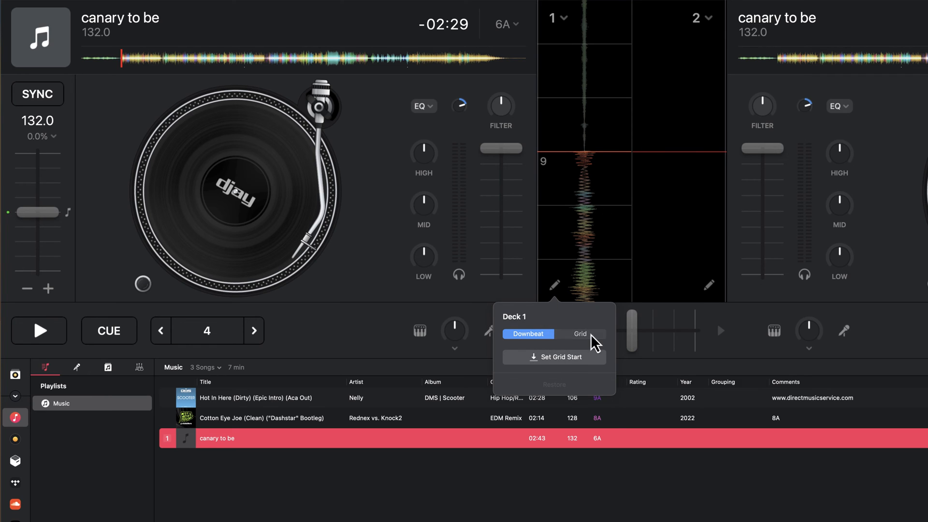
Switch Deck 1's beat-grid popover to the Grid tab's shift options.
click(580, 333)
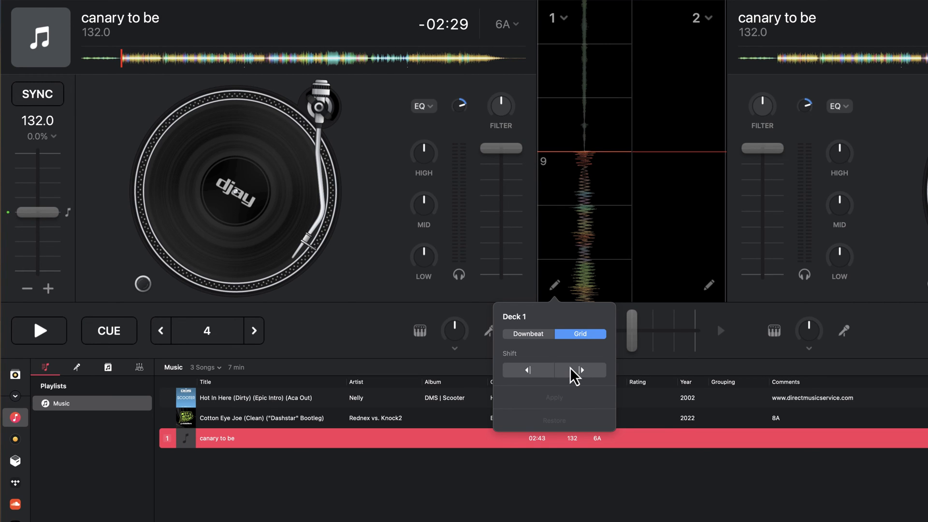
mouse_move(420, 66)
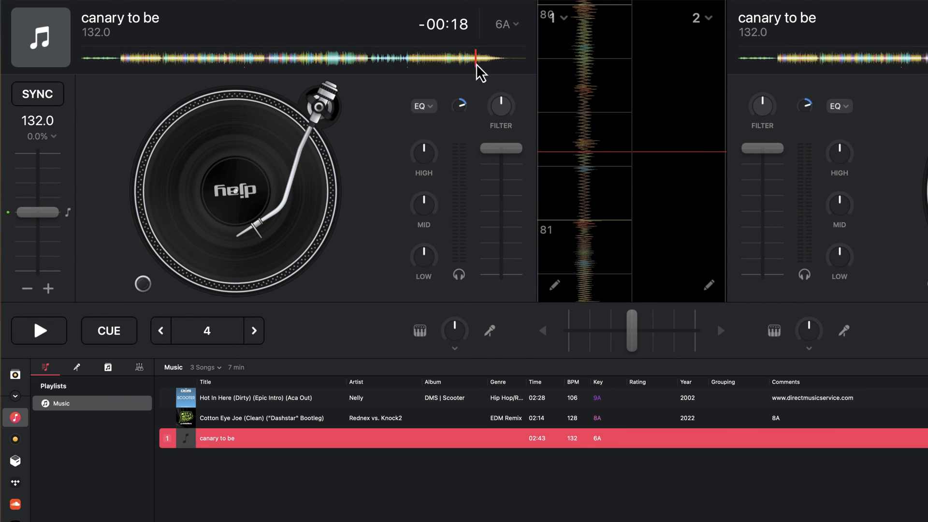
Shift Deck 1's beat grid later and earlier while playing to line up with the beats.
click(554, 285)
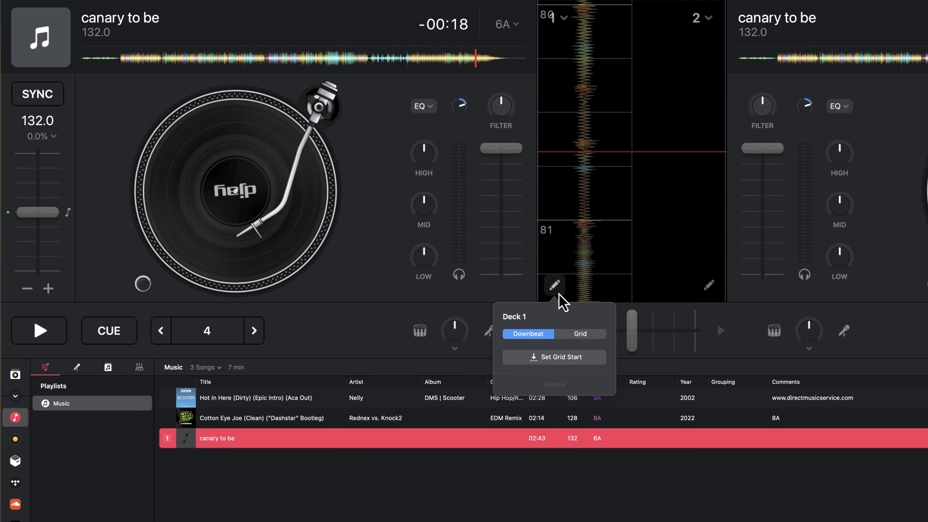
click(581, 333)
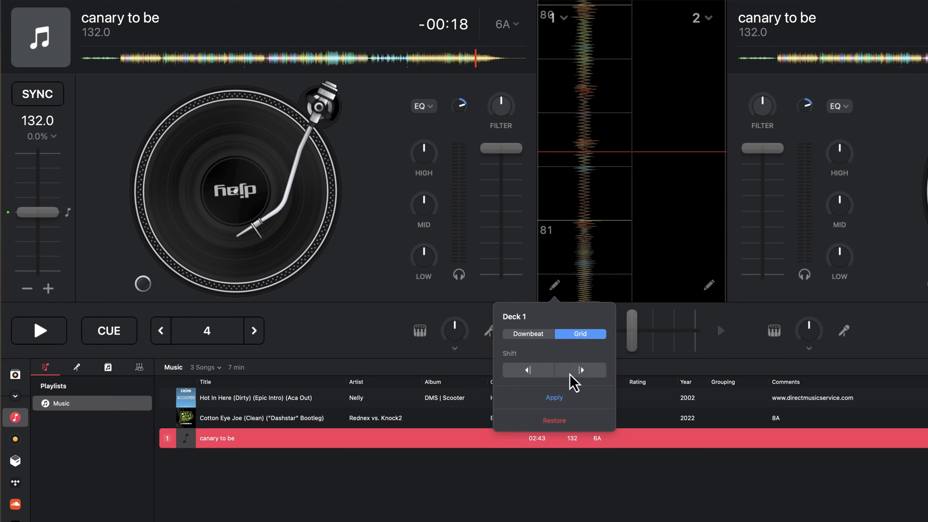
click(38, 330)
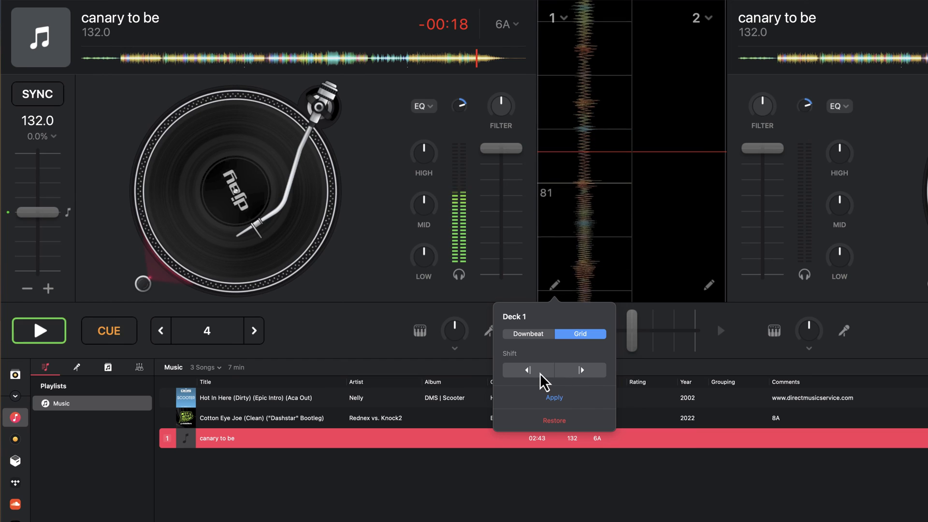
click(527, 370)
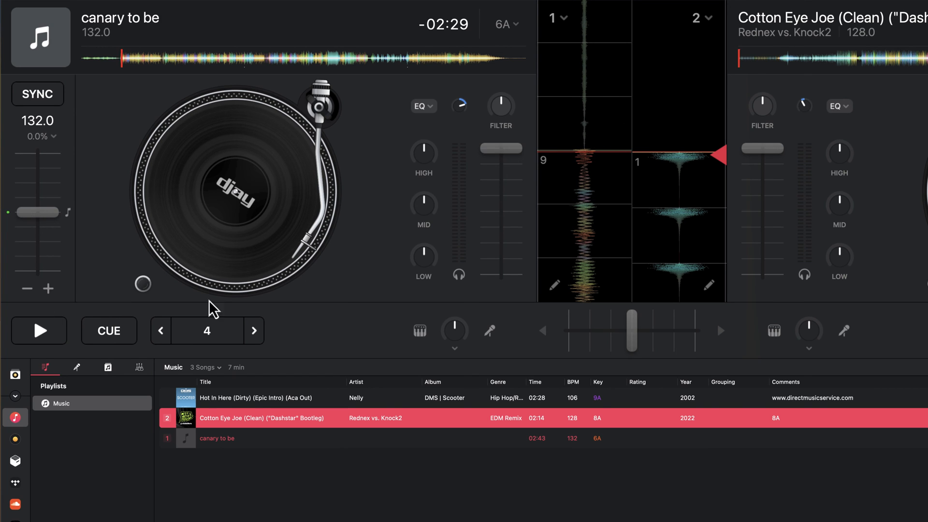
Load Cotton Eye Joe on Deck 2, play both decks synced, then reset Deck 1 to 132 BPM.
click(37, 93)
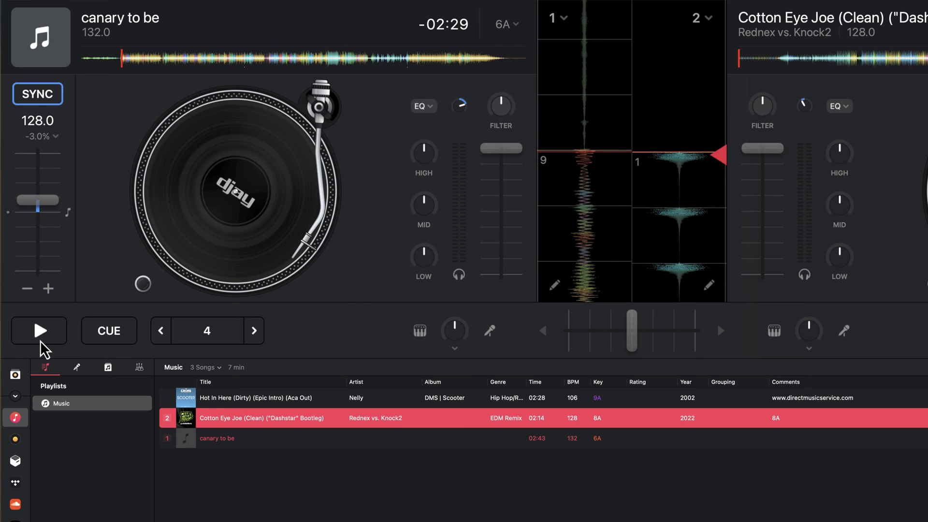
click(38, 330)
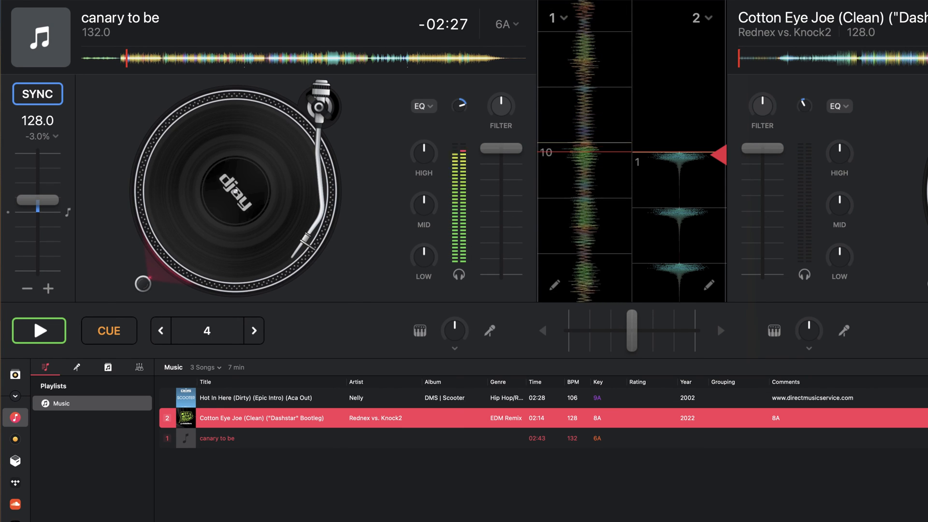
click(37, 93)
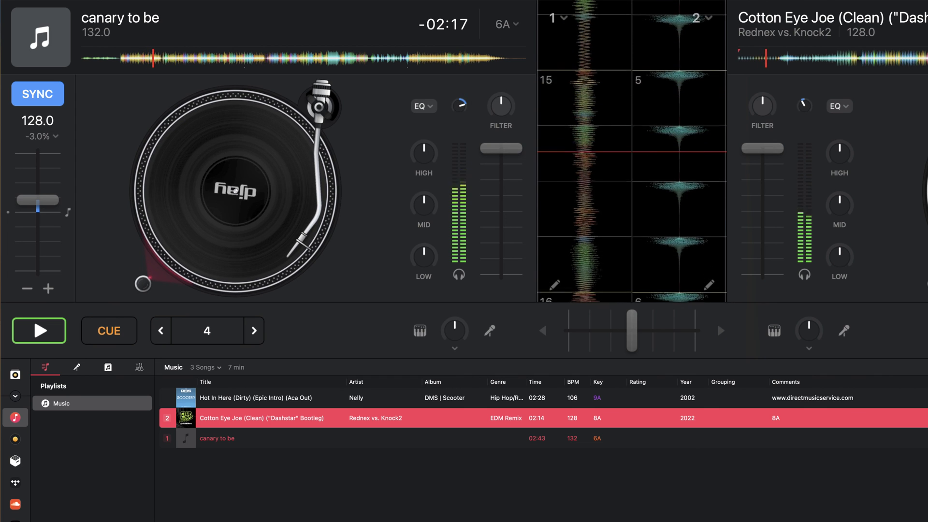
click(39, 330)
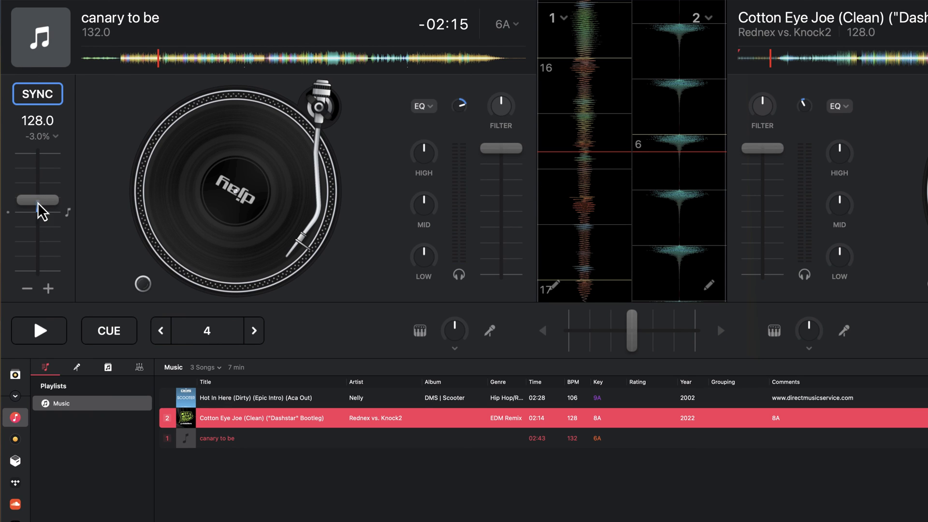
drag(36, 200, 37, 211)
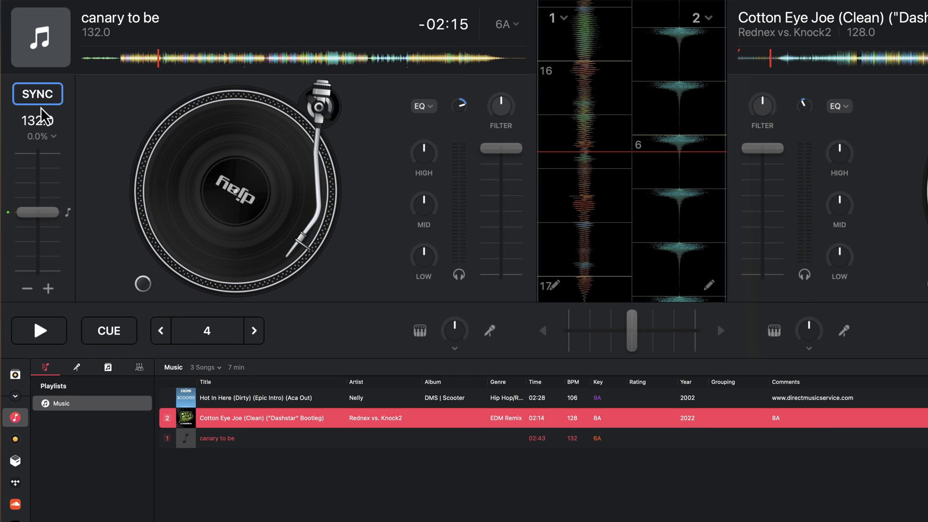
mouse_move(859, 517)
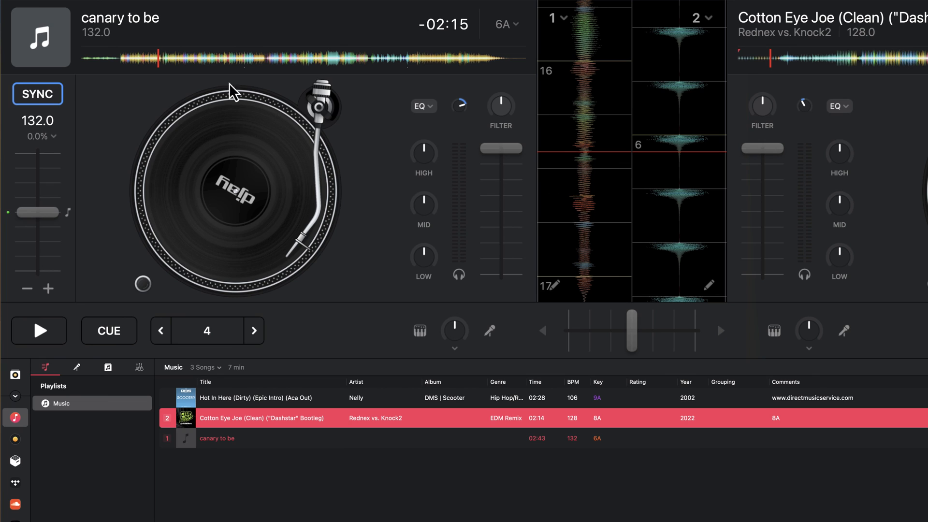
mouse_move(617, 312)
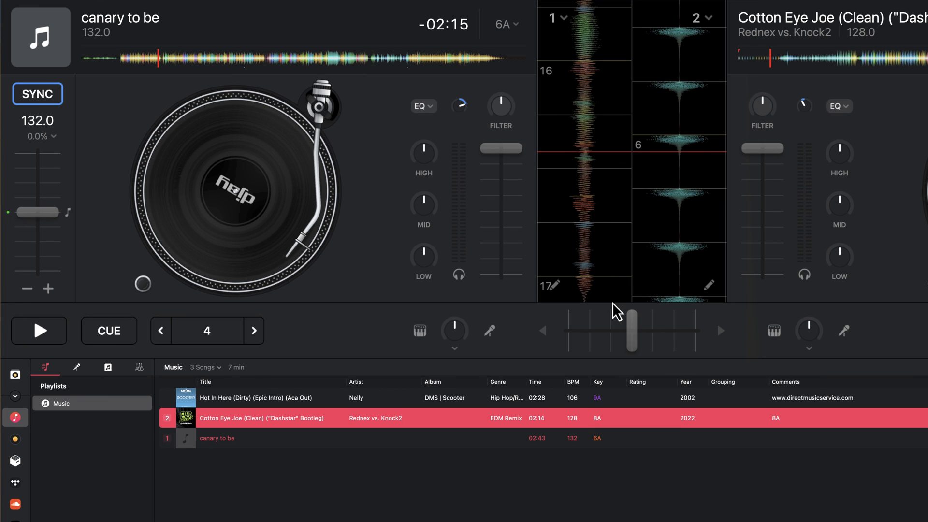